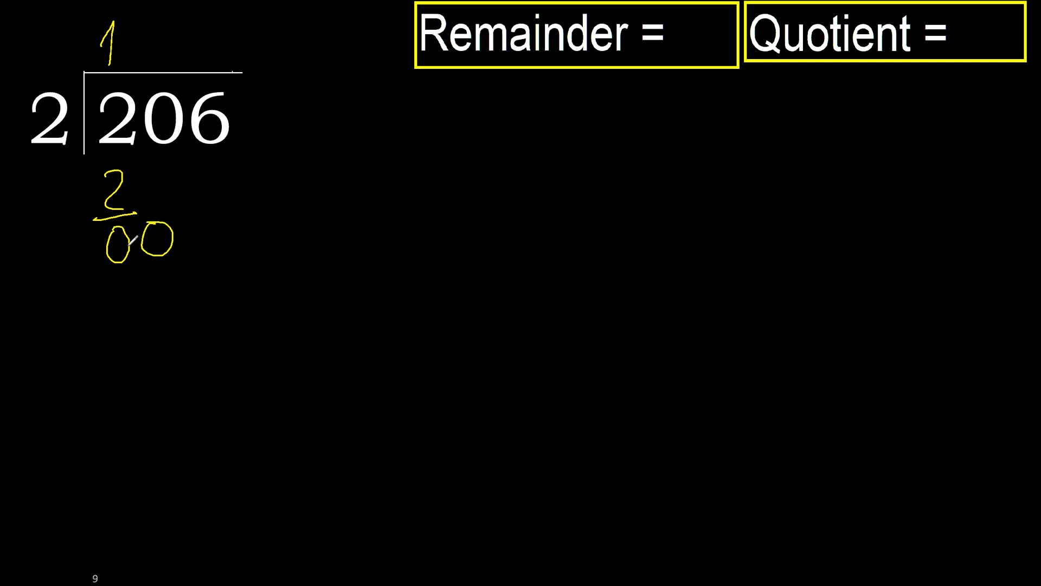
- Write the next quotient digit above 206 toward the quotient 103
drag(119, 225, 122, 250)
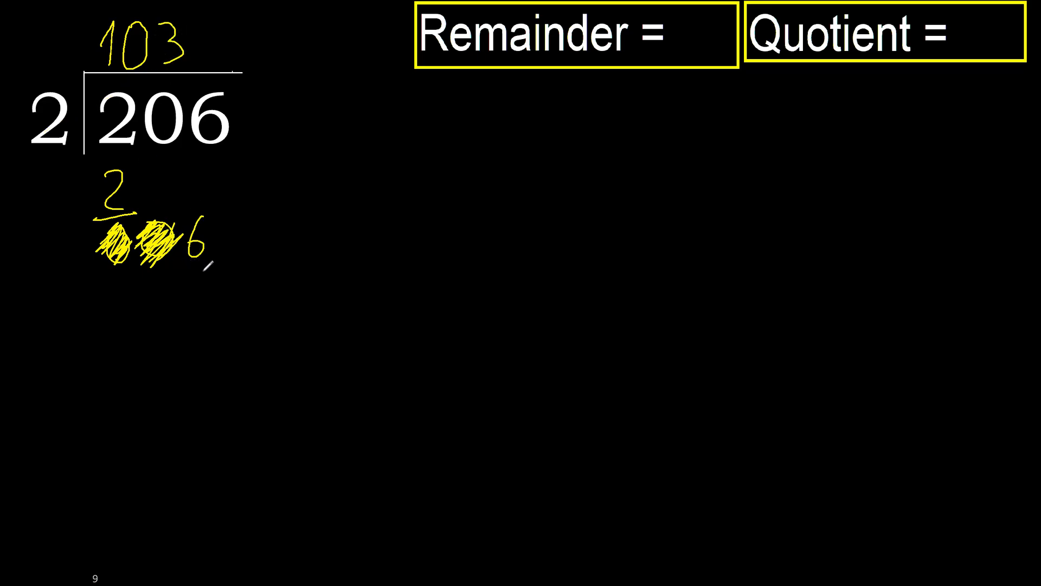
- Write 6 under the brought-down 6 and the resulting 0 below the subtraction line
drag(188, 286, 206, 306)
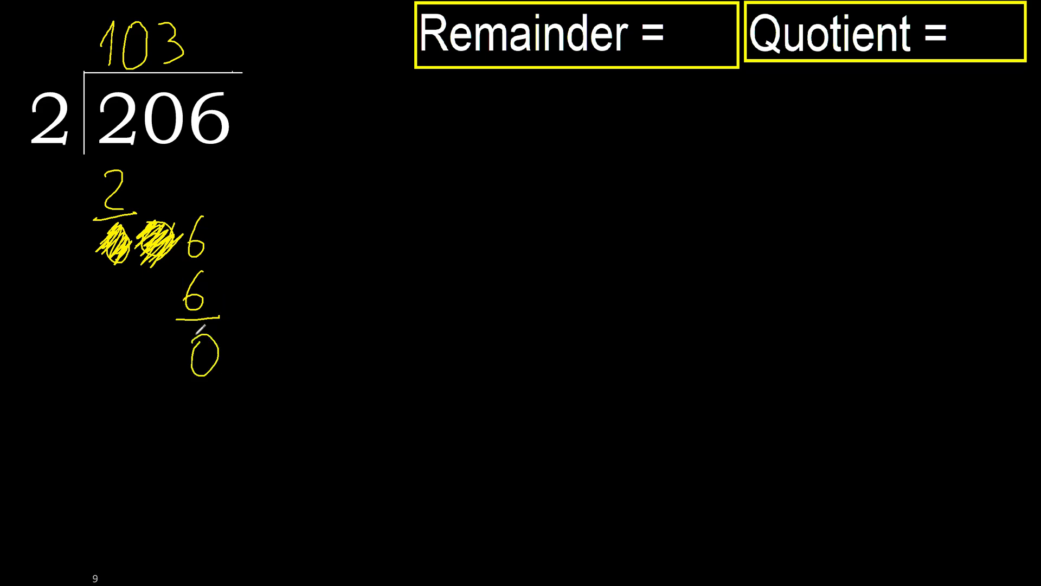
drag(282, 136, 256, 356)
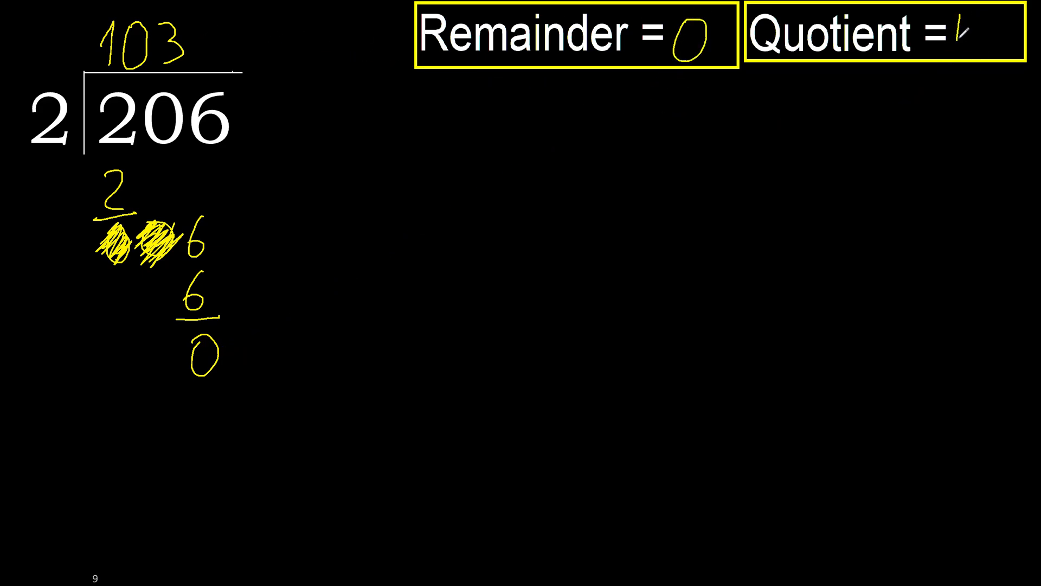
- Fill the Quotient answer box with 103 beside Remainder 0
text(103)
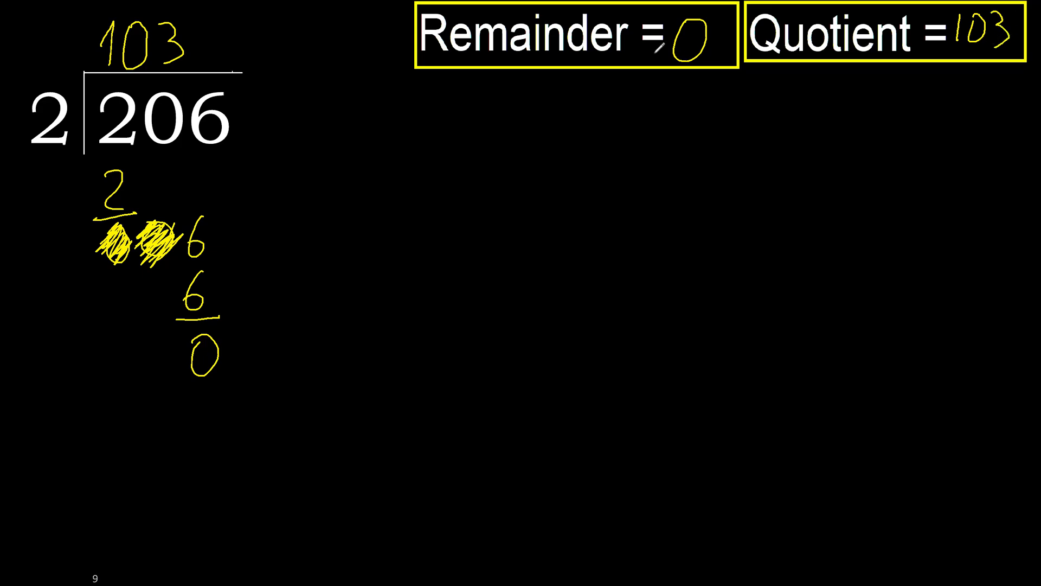